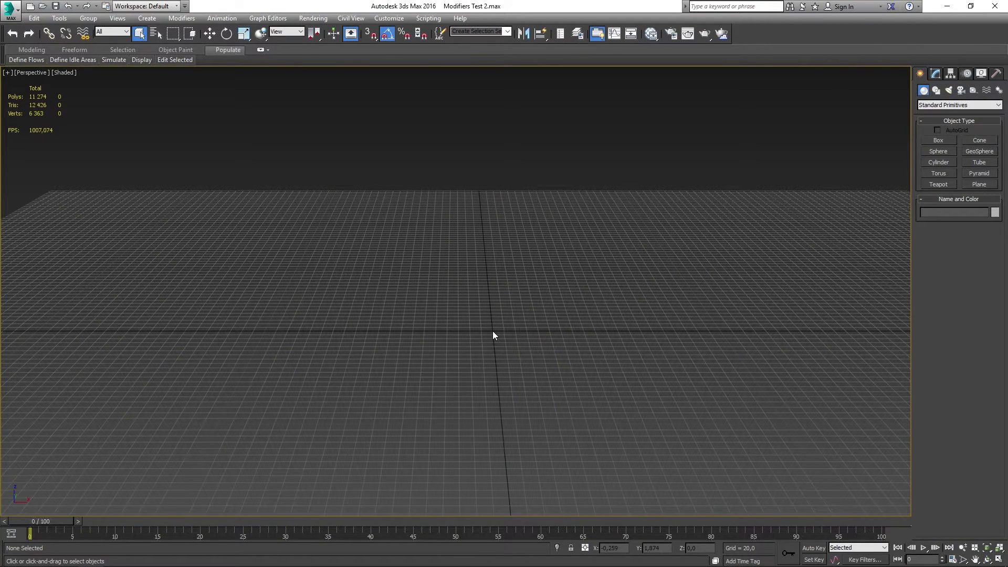
{"action": "mouse_move", "coordinate": [563, 300]}
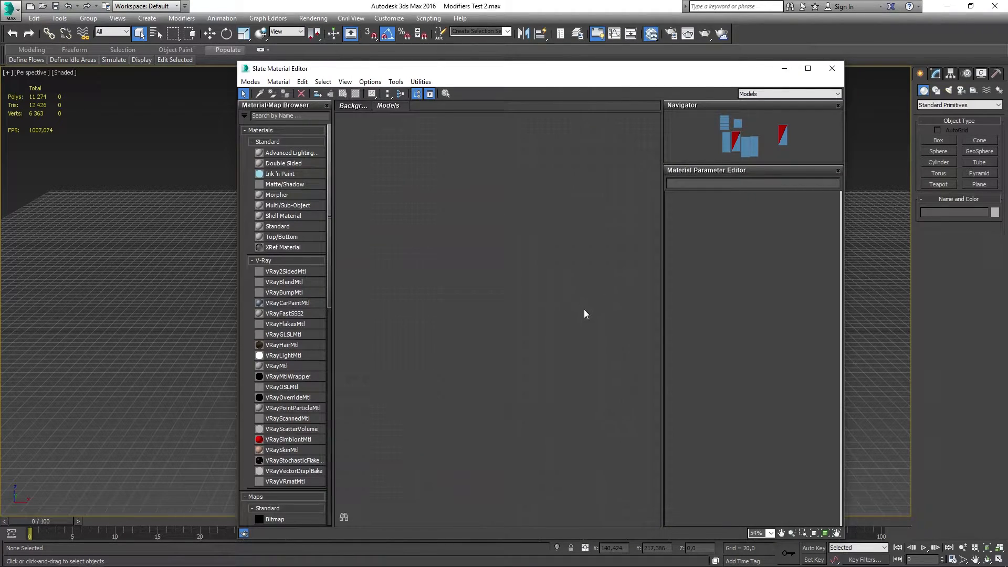
Build a Standard material with the room photo Bitmap wired into its Diffuse Color.
{"action": "left_click", "coordinate": [277, 226]}
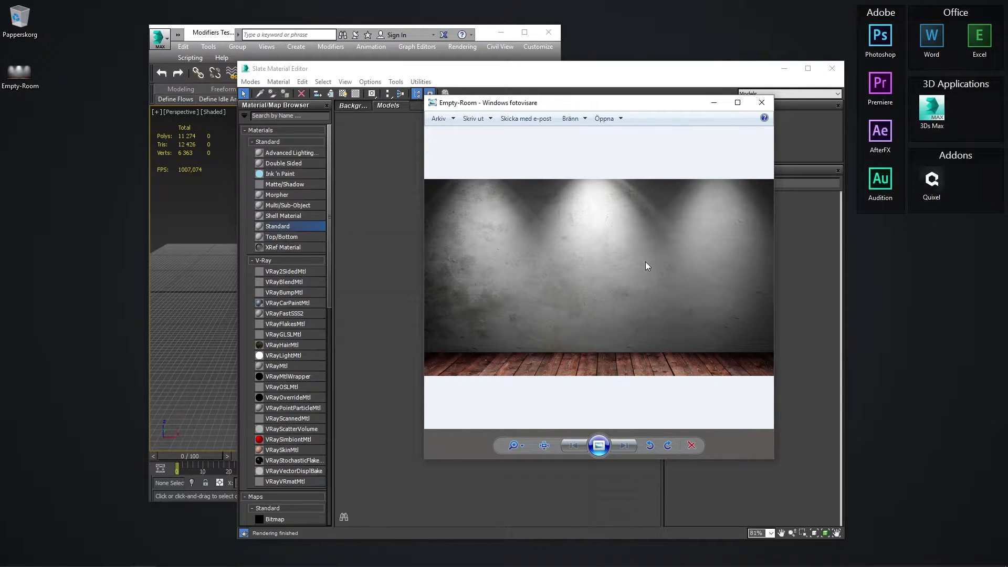
{"action": "left_click", "coordinate": [763, 102]}
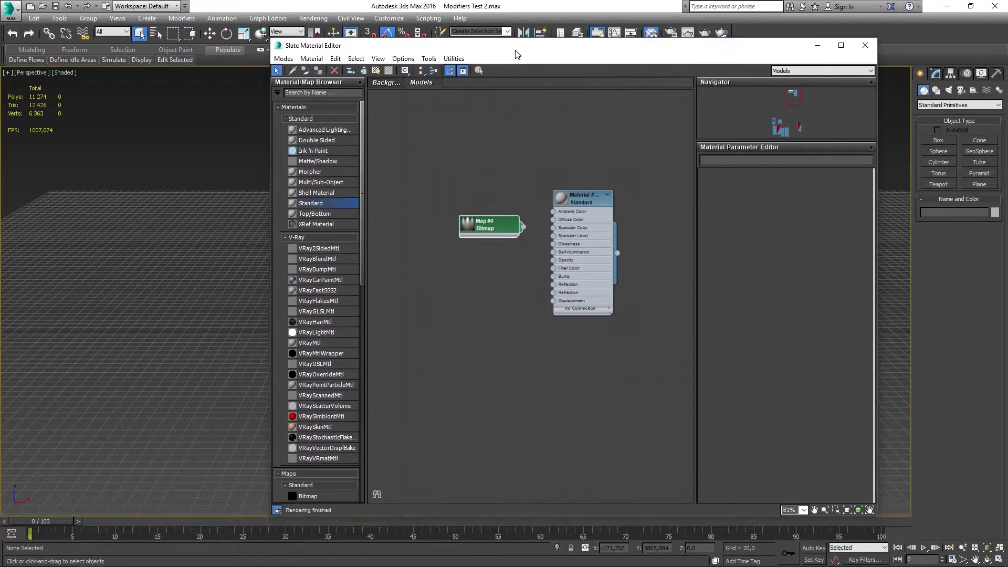
{"action": "left_click_drag", "start_coordinate": [522, 228], "coordinate": [553, 220]}
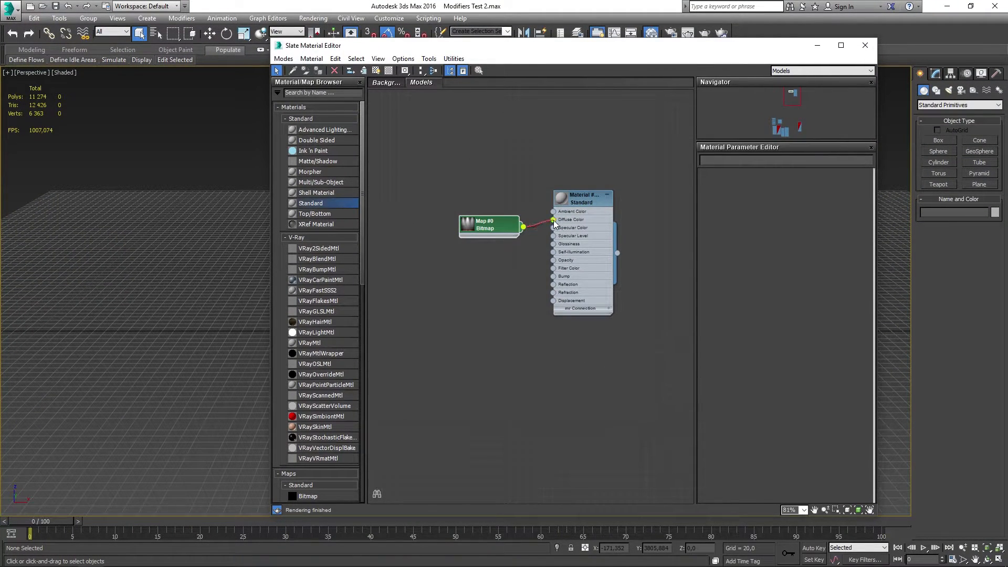
{"action": "left_click", "coordinate": [583, 198]}
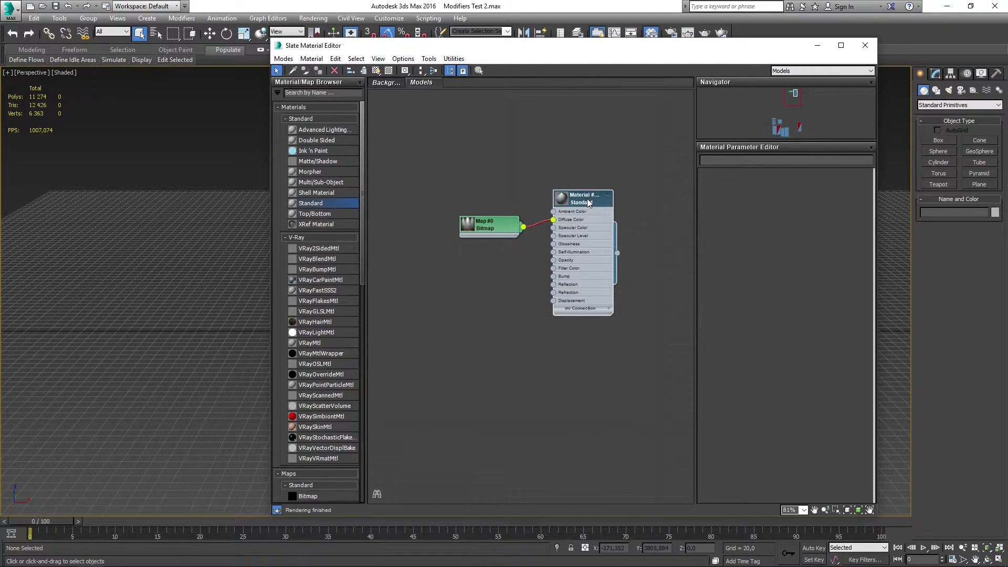
{"action": "left_click", "coordinate": [582, 199]}
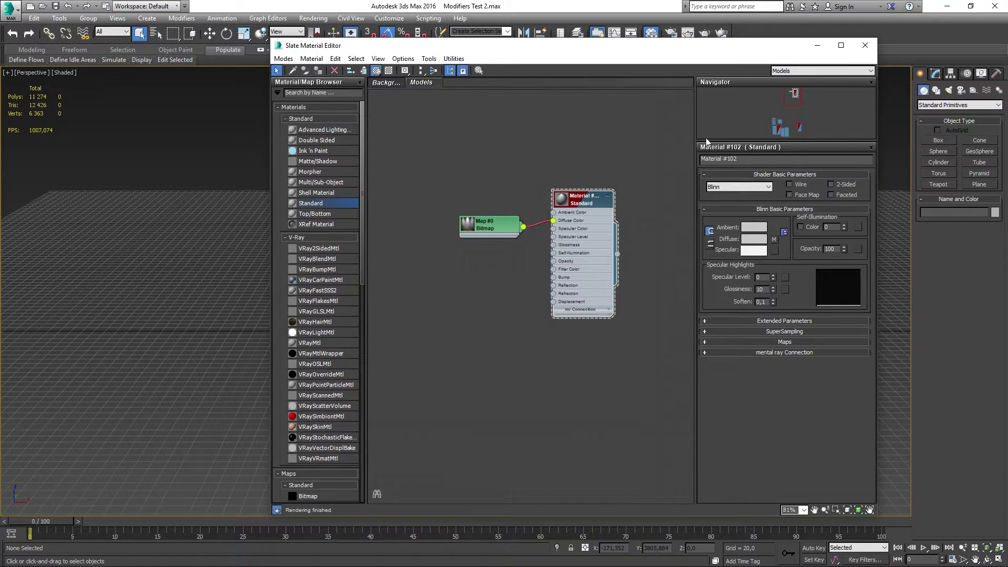
{"action": "left_click", "coordinate": [865, 46]}
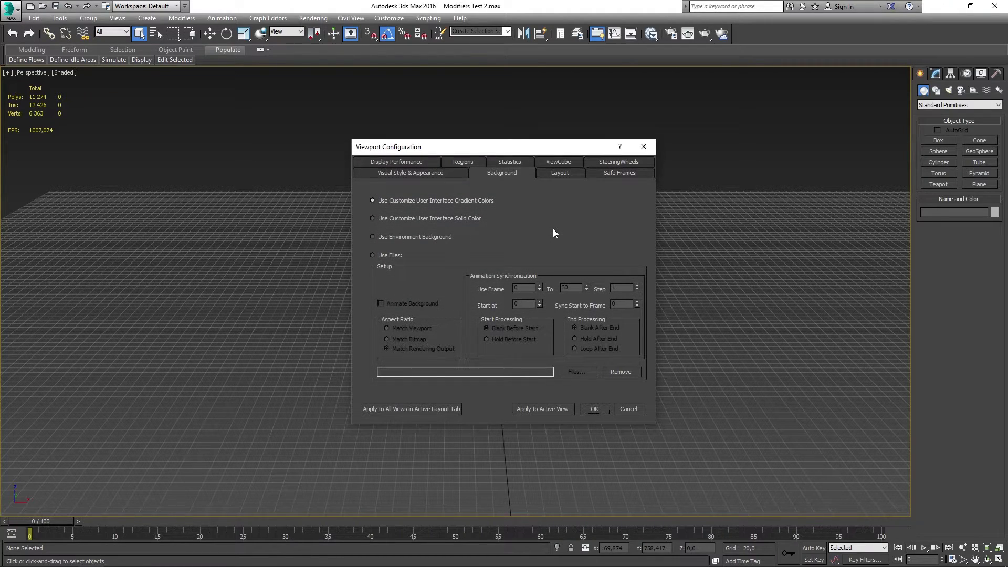
Set Empty-Room.jpg from the Desktop as the perspective viewport's background image.
{"action": "left_click", "coordinate": [372, 255]}
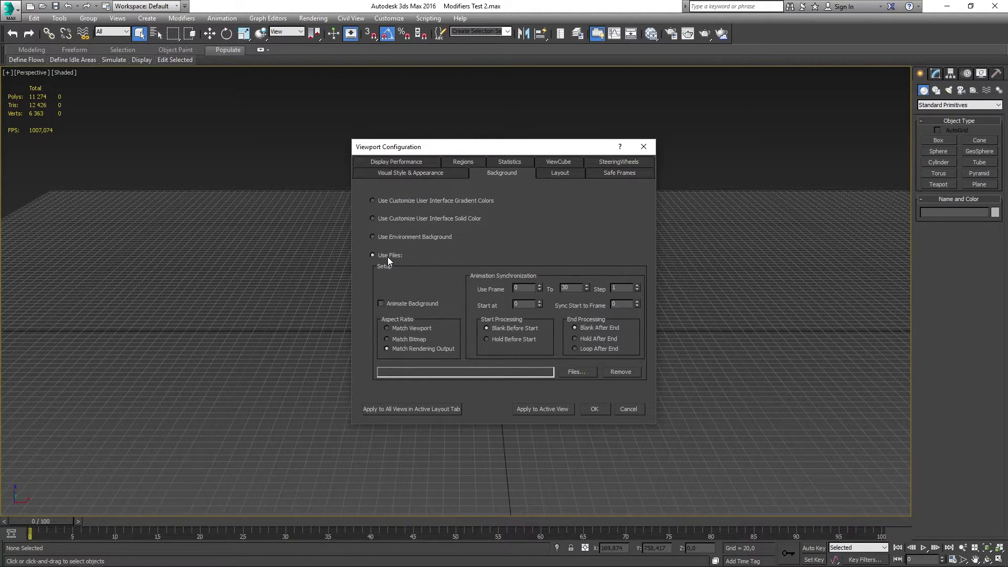
{"action": "mouse_move", "coordinate": [570, 372]}
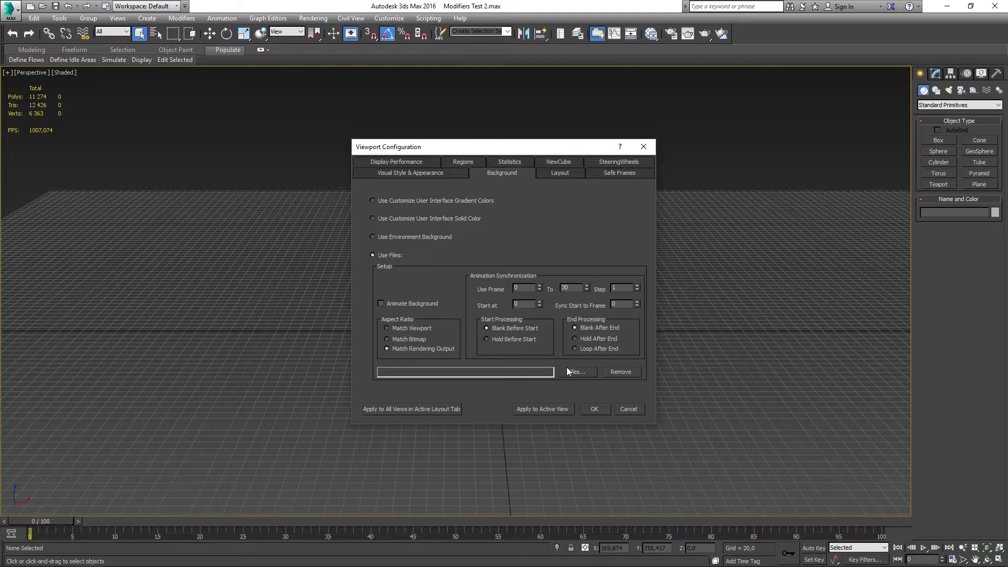
{"action": "left_click", "coordinate": [577, 372]}
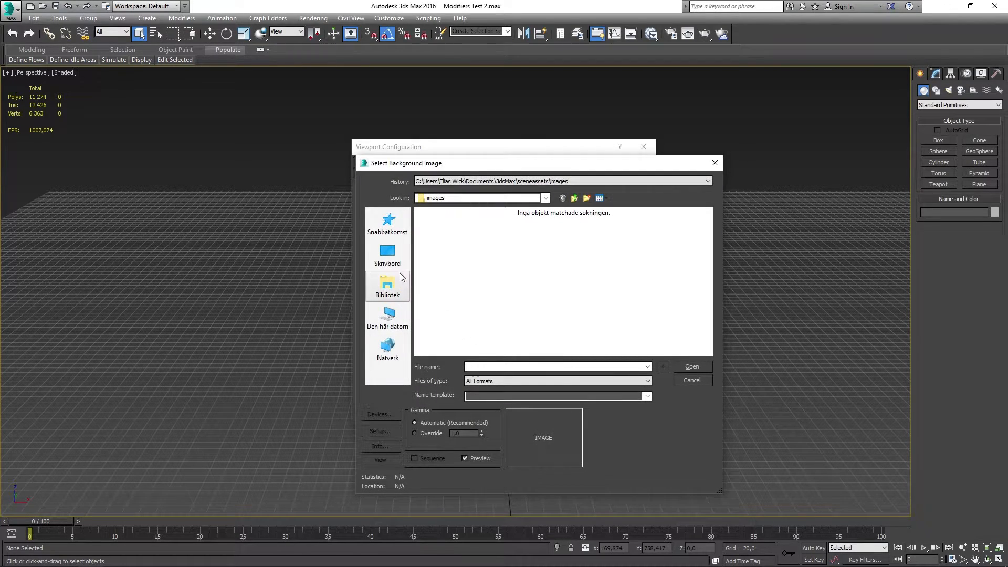
{"action": "left_click", "coordinate": [387, 254]}
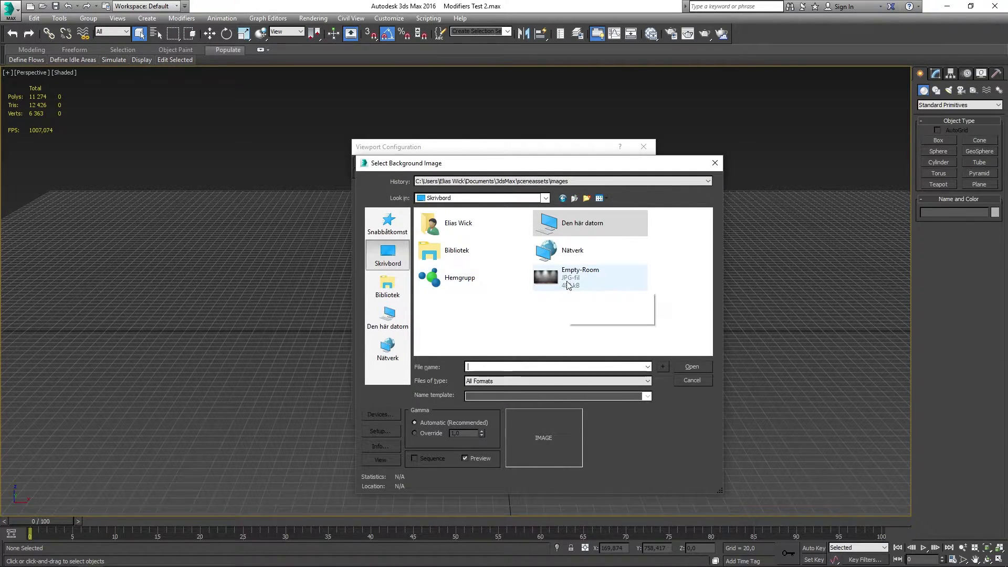
{"action": "left_click", "coordinate": [691, 367]}
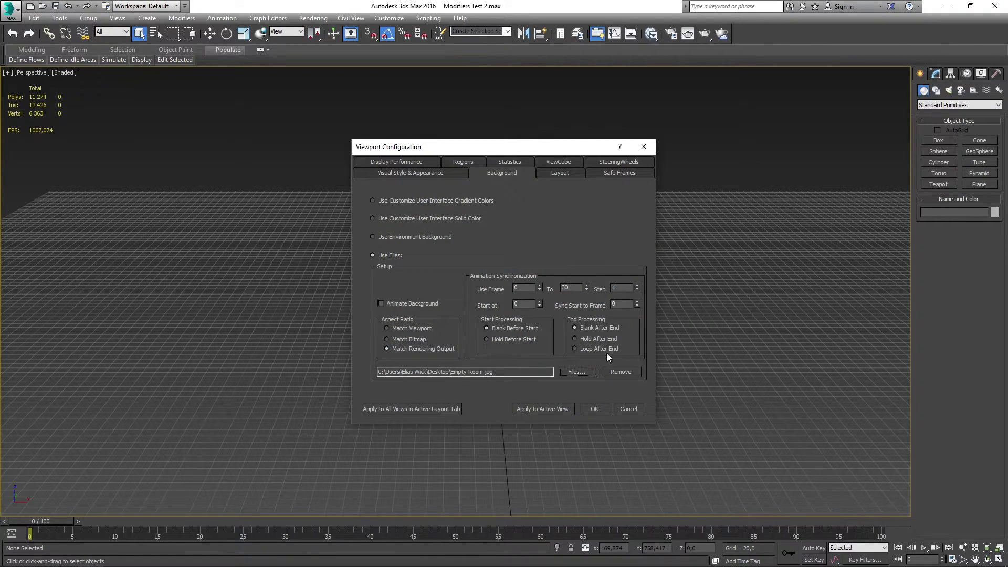
{"action": "left_click", "coordinate": [595, 409]}
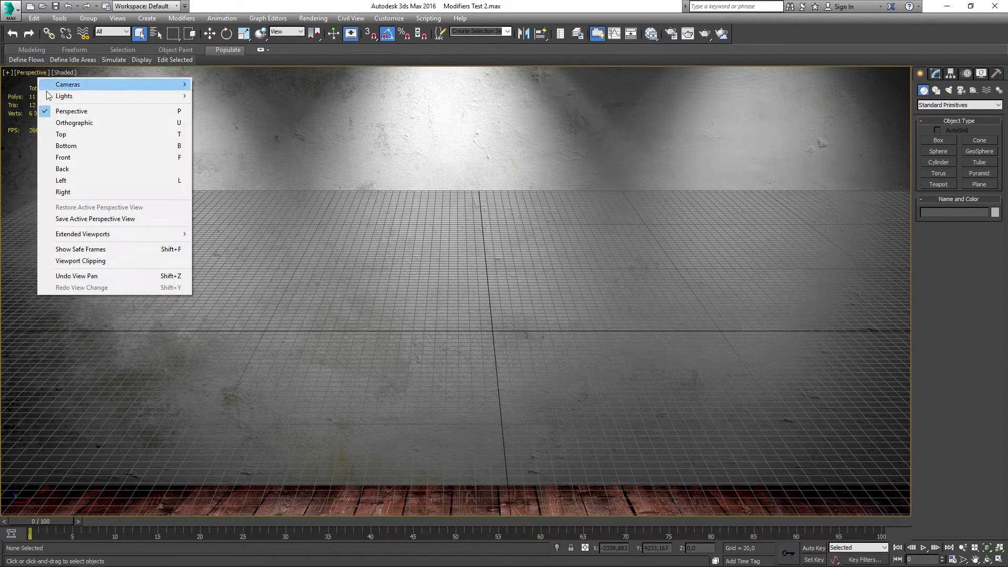
Enable Show Safe Frames in the perspective viewport.
{"action": "left_click", "coordinate": [202, 261]}
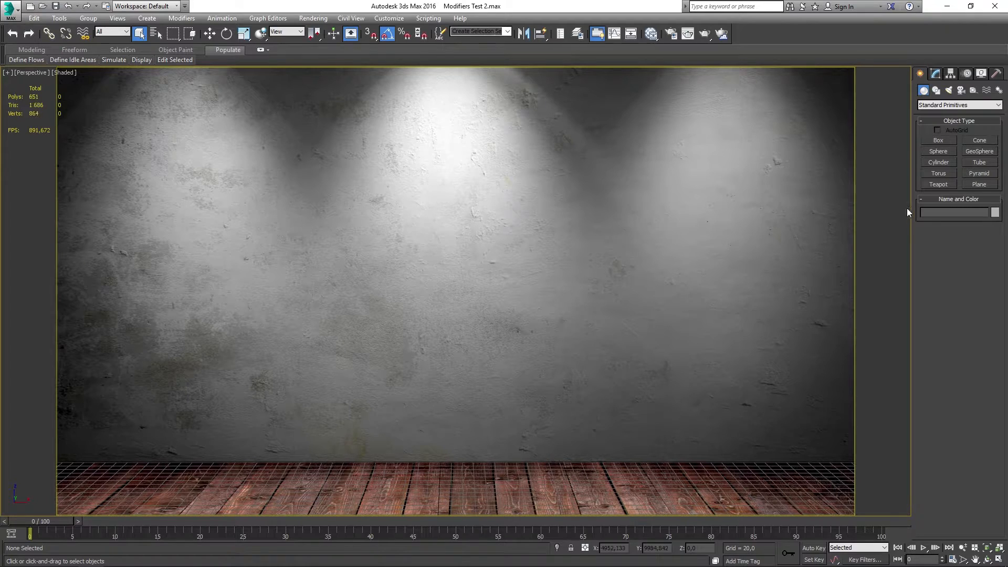
Create a plane sized to the photo's wooden floor with 12 by 43 segments.
{"action": "left_click", "coordinate": [979, 184]}
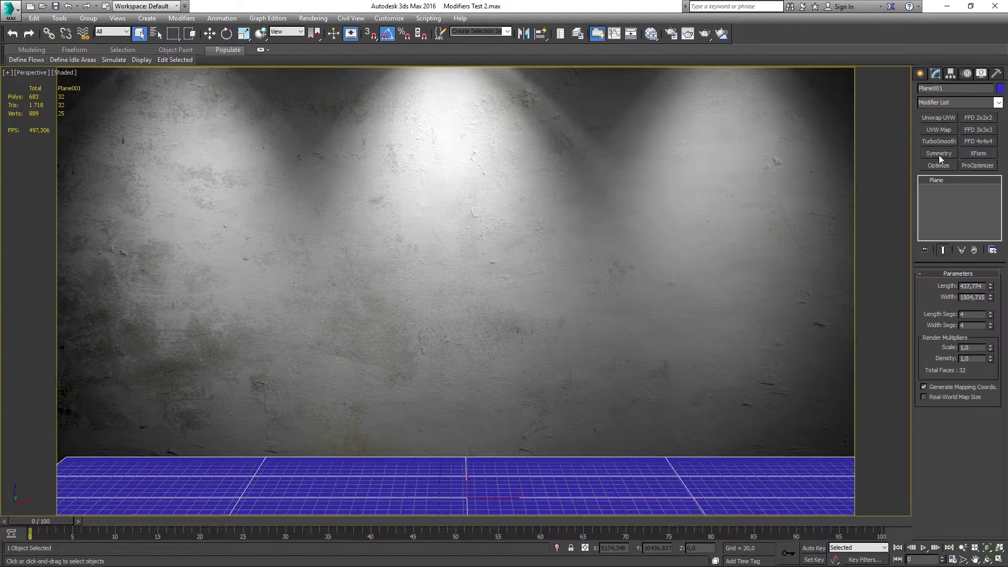
{"action": "mouse_move", "coordinate": [993, 287]}
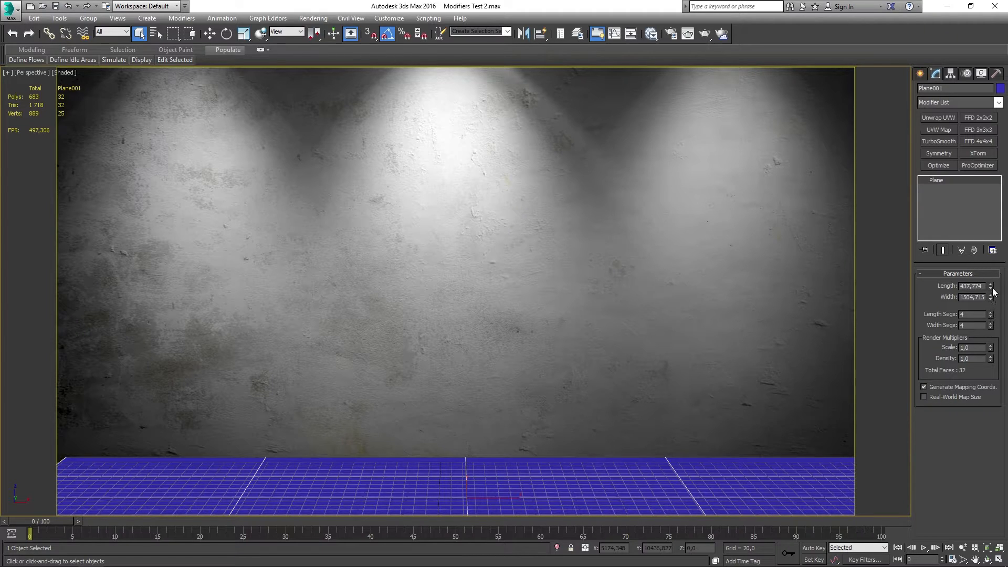
{"action": "left_click_drag", "start_coordinate": [991, 287], "coordinate": [991, 290]}
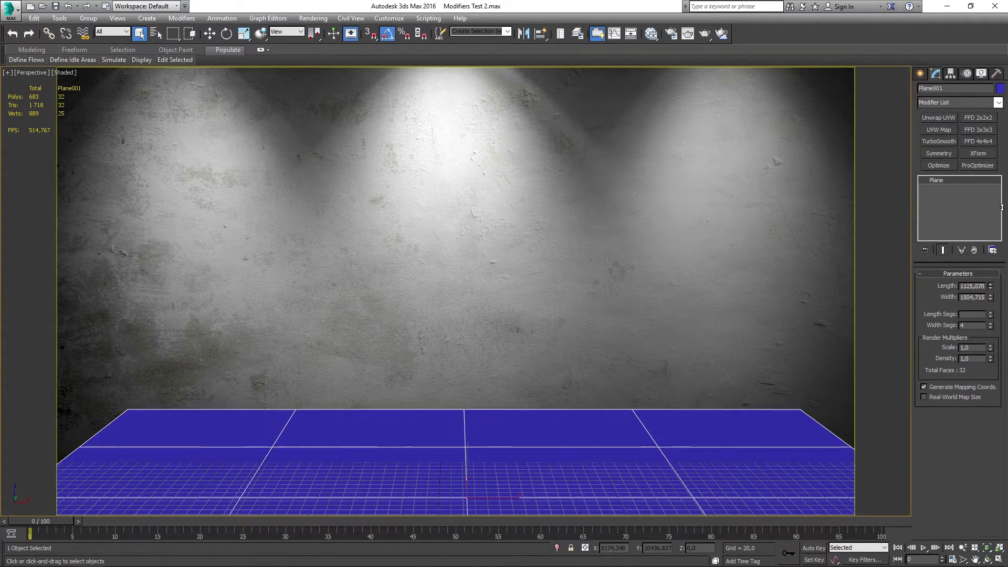
{"action": "left_click_drag", "start_coordinate": [991, 285], "coordinate": [990, 306]}
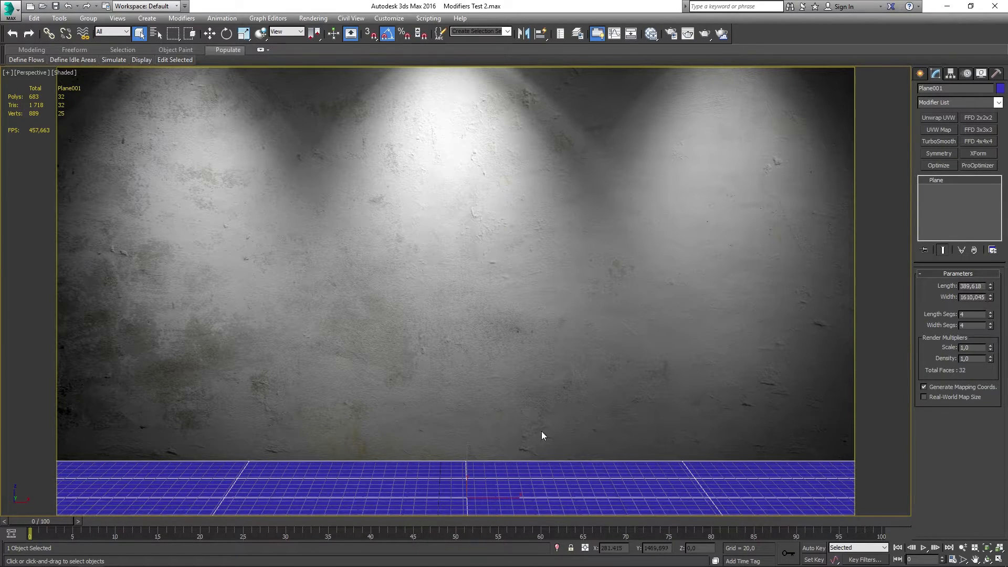
{"action": "left_click", "coordinate": [991, 312]}
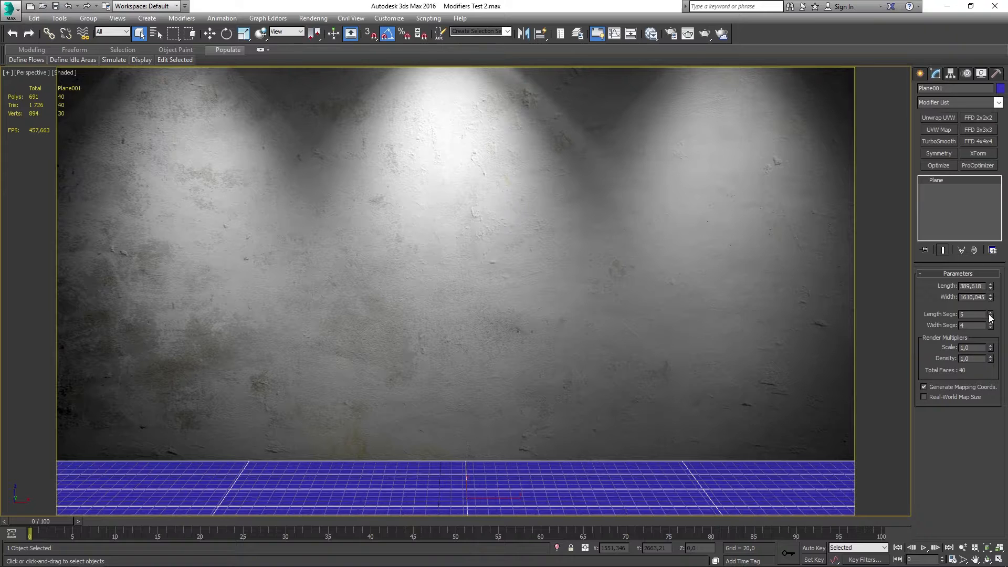
{"action": "left_click", "coordinate": [991, 312]}
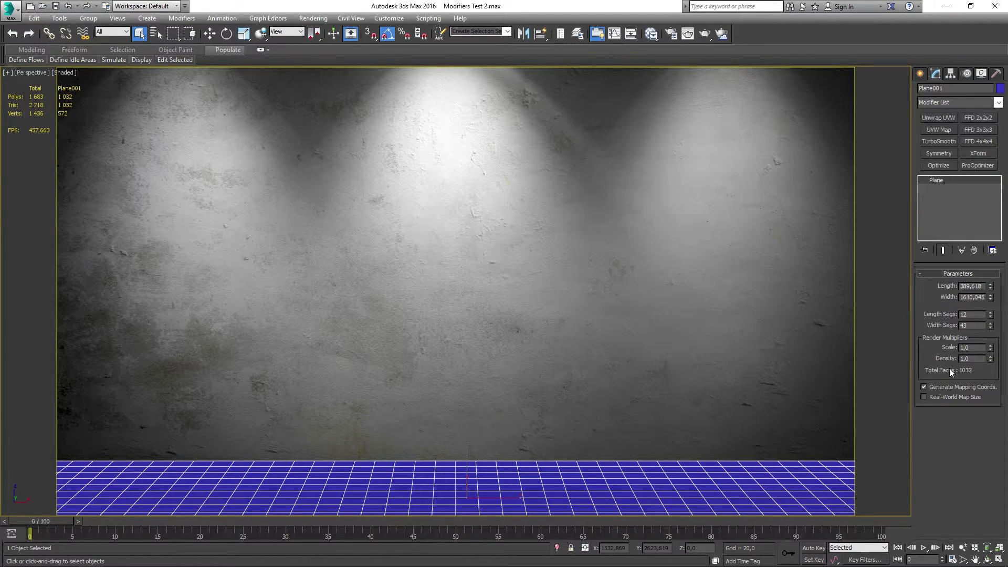
{"action": "left_click", "coordinate": [920, 74]}
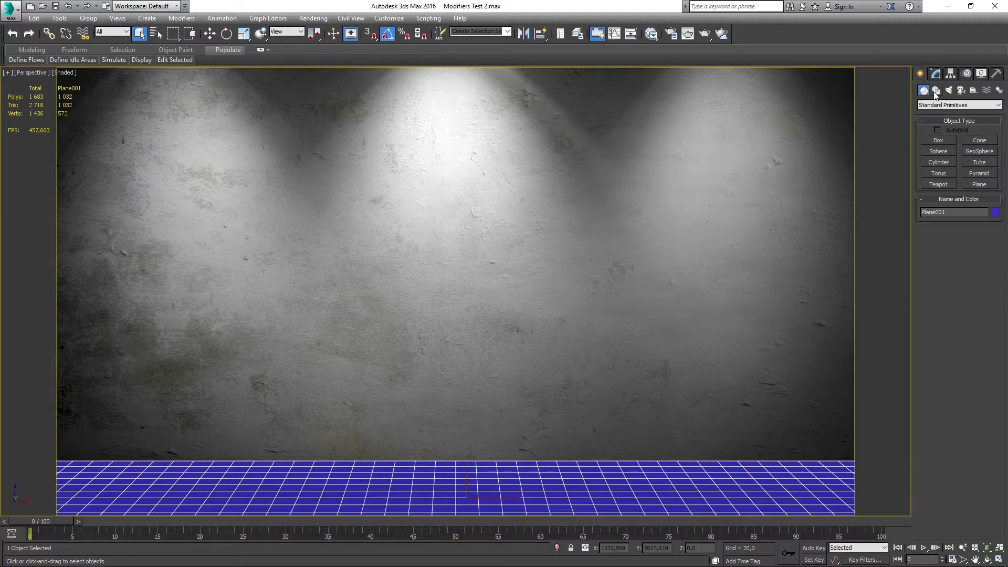
Create a second plane and rotate it 100 degrees upright as the back wall.
{"action": "left_click", "coordinate": [979, 184]}
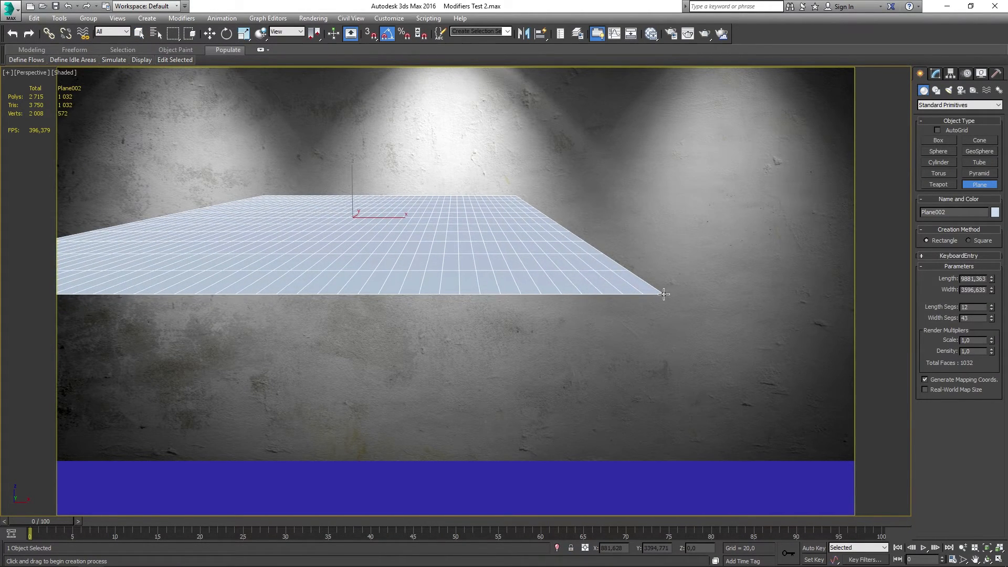
{"action": "left_click", "coordinate": [227, 32]}
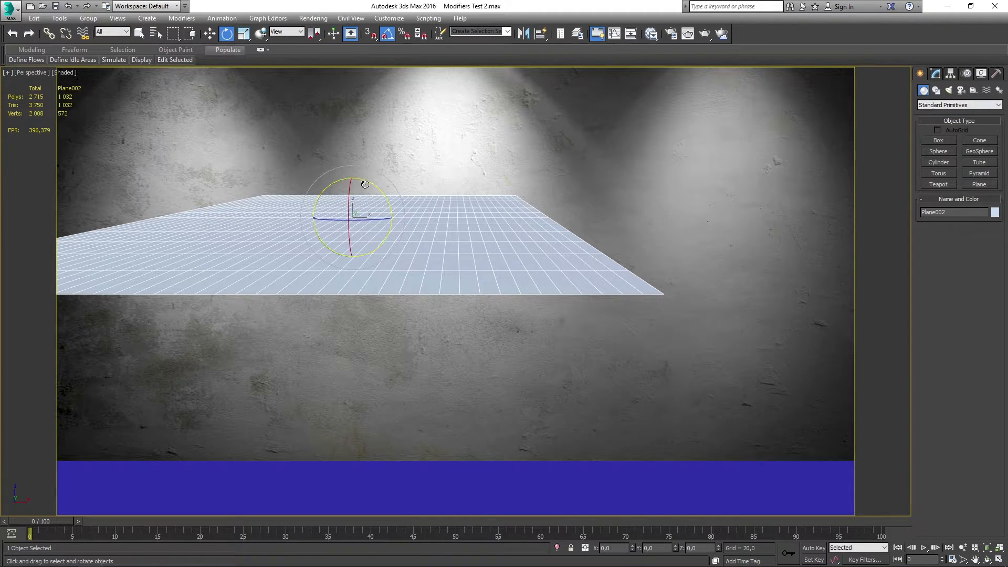
{"action": "left_click_drag", "start_coordinate": [364, 185], "coordinate": [352, 240]}
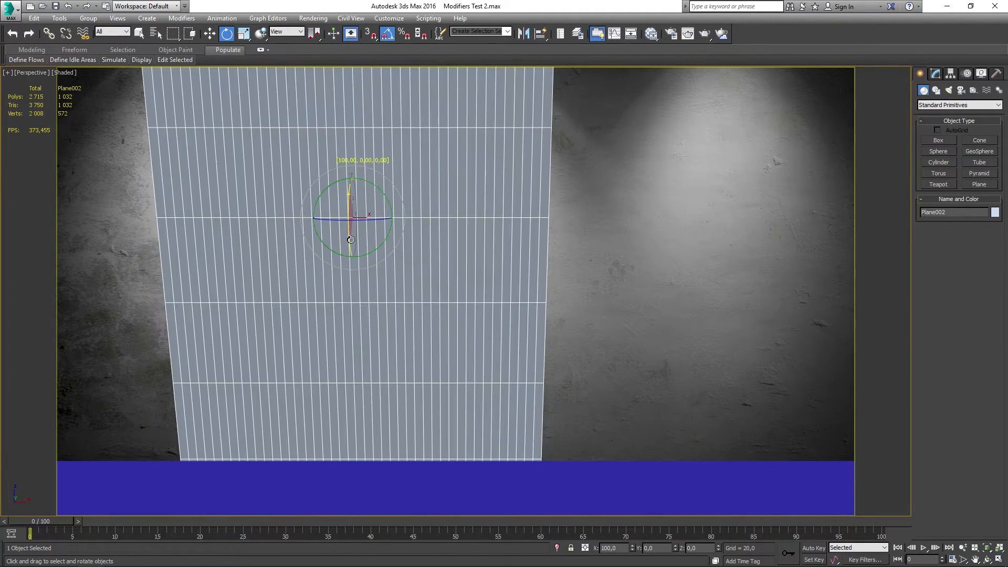
{"action": "left_click", "coordinate": [935, 74]}
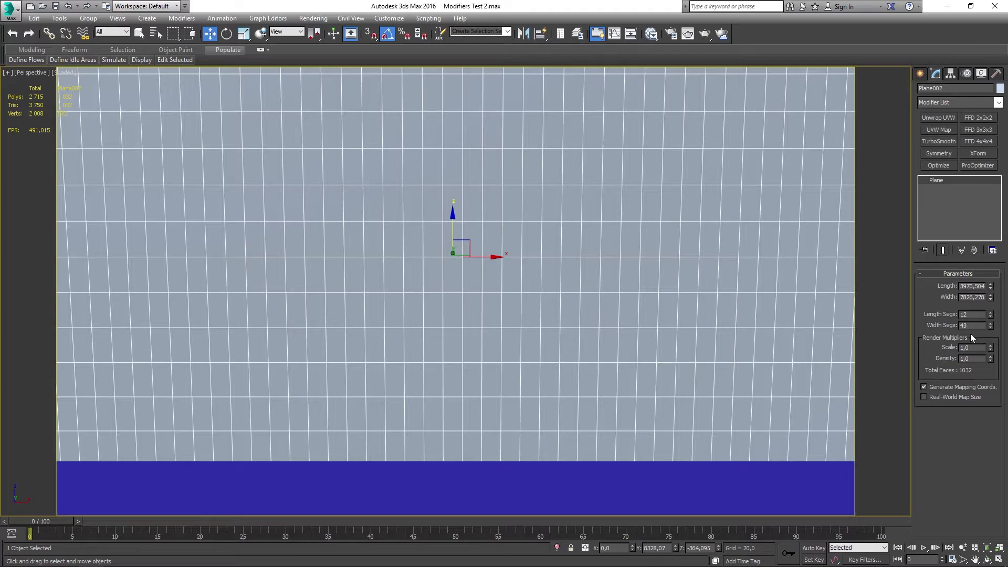
Raise the wall plane's Length Segs to 24, then lower it to 22.
{"action": "left_click", "coordinate": [991, 311]}
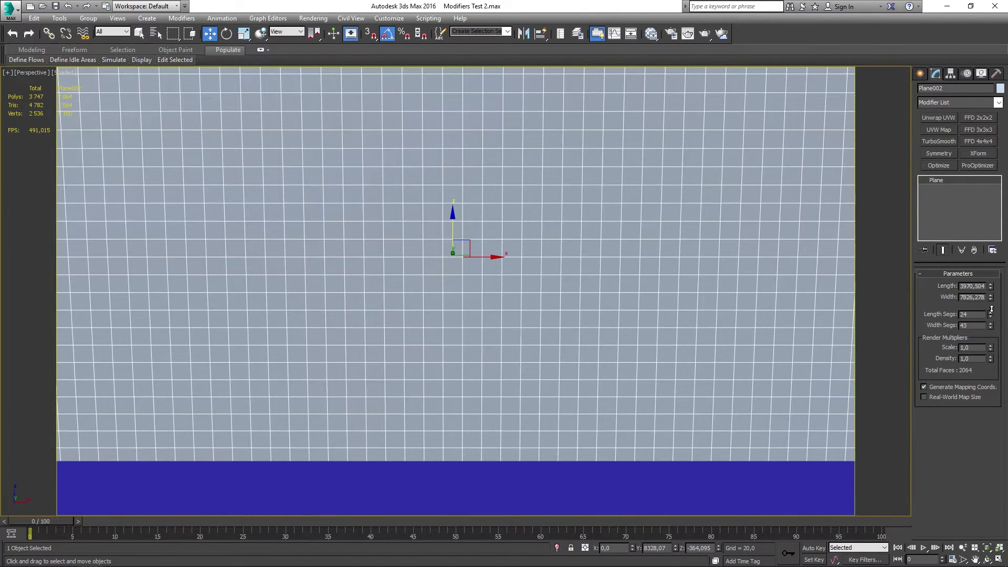
{"action": "left_click", "coordinate": [992, 316]}
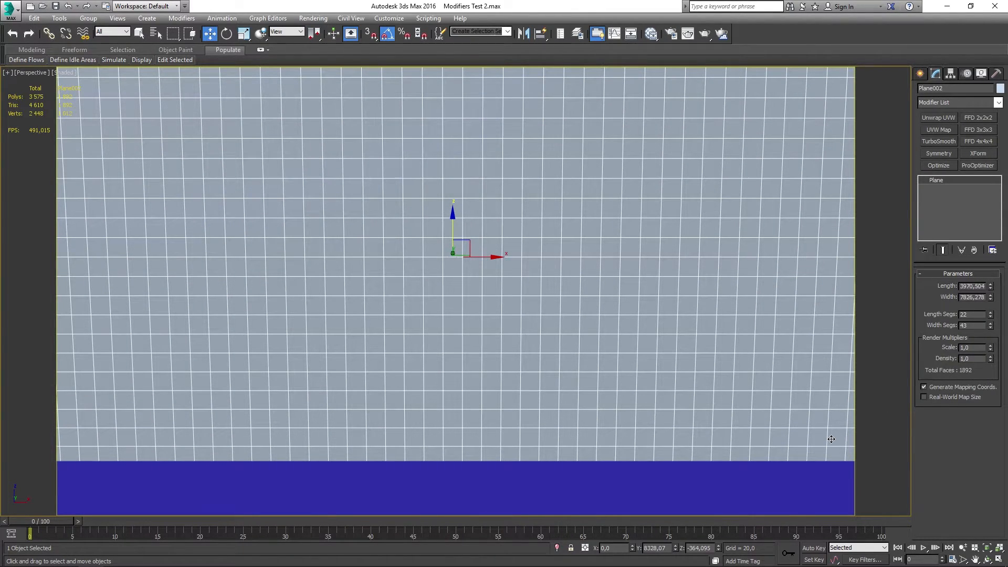
{"action": "mouse_move", "coordinate": [534, 227]}
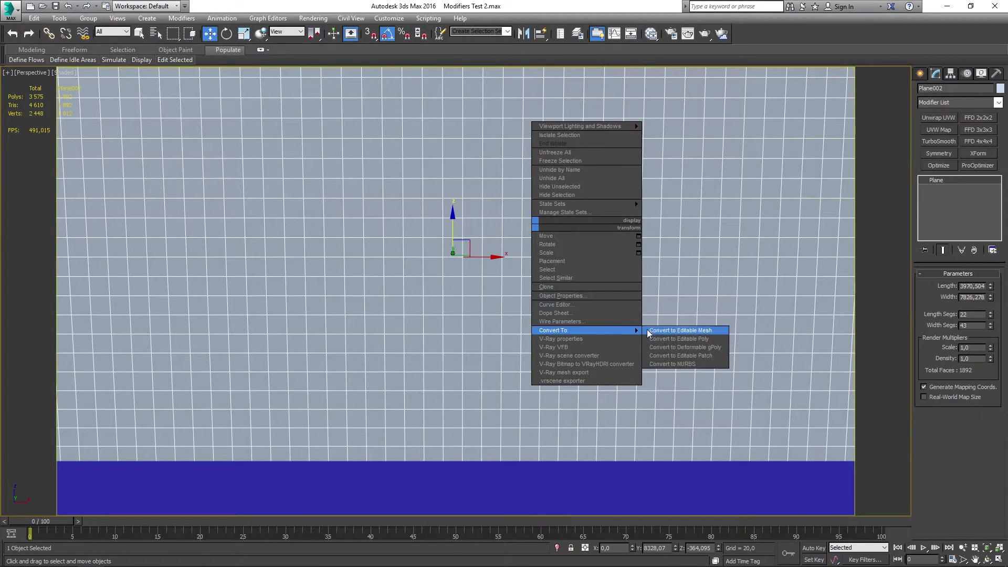
Convert the wall plane to Editable Poly from the right-click quad menu.
{"action": "left_click", "coordinate": [681, 339]}
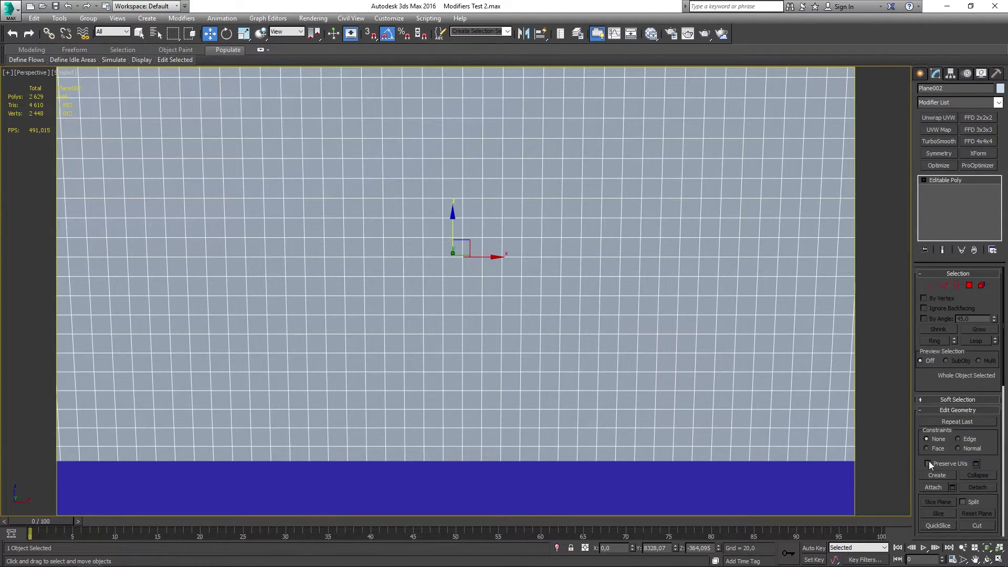
{"action": "left_click", "coordinate": [933, 488]}
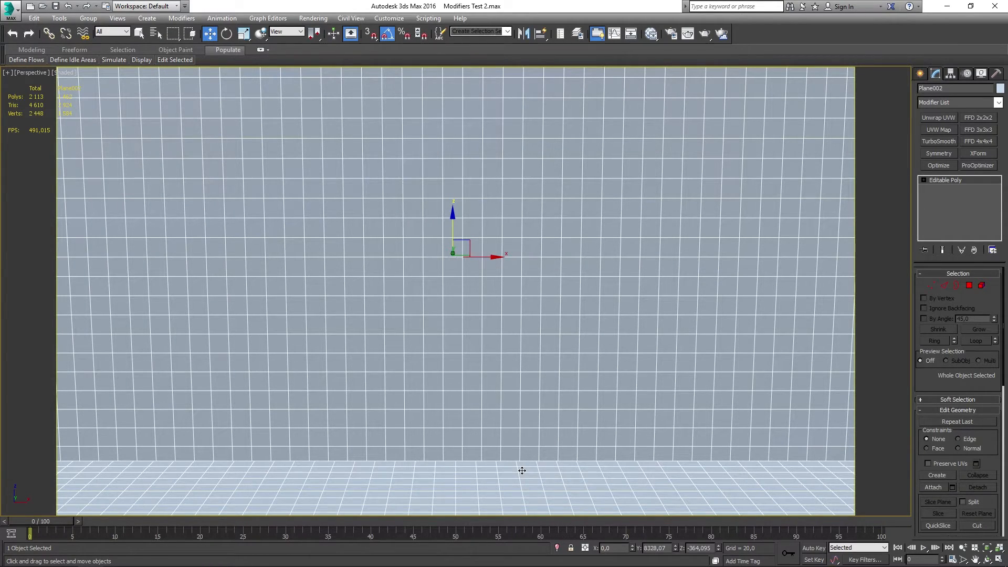
{"action": "mouse_move", "coordinate": [863, 340]}
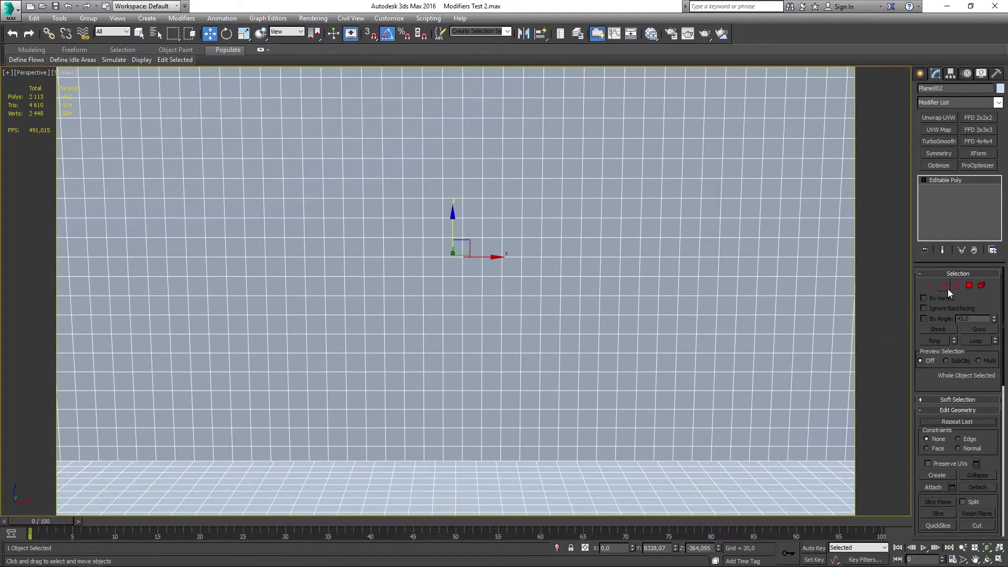
{"action": "mouse_move", "coordinate": [610, 264]}
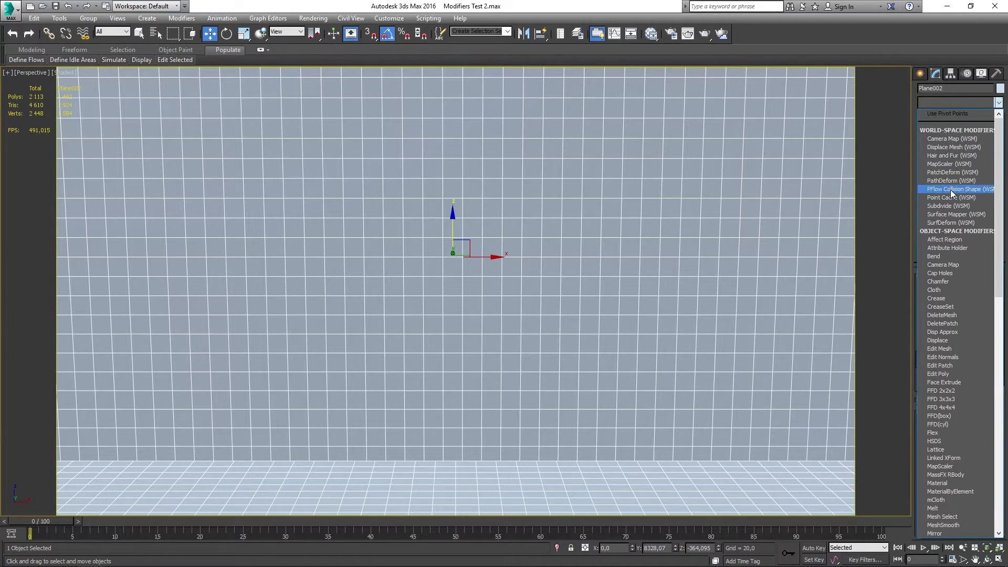
Add a Camera Map (WSM) modifier to the wall's Editable Poly.
{"action": "left_click", "coordinate": [943, 265]}
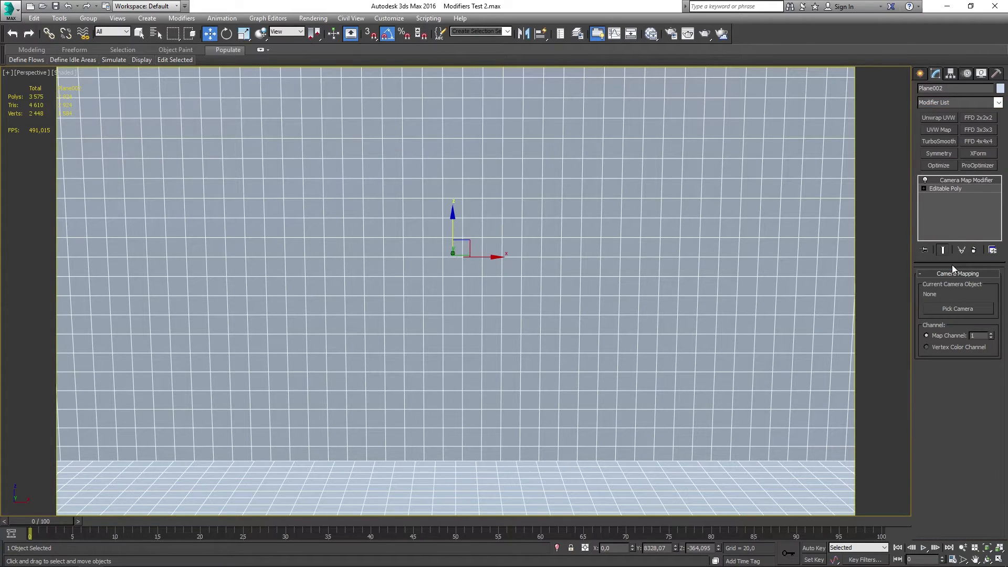
{"action": "mouse_move", "coordinate": [200, 80]}
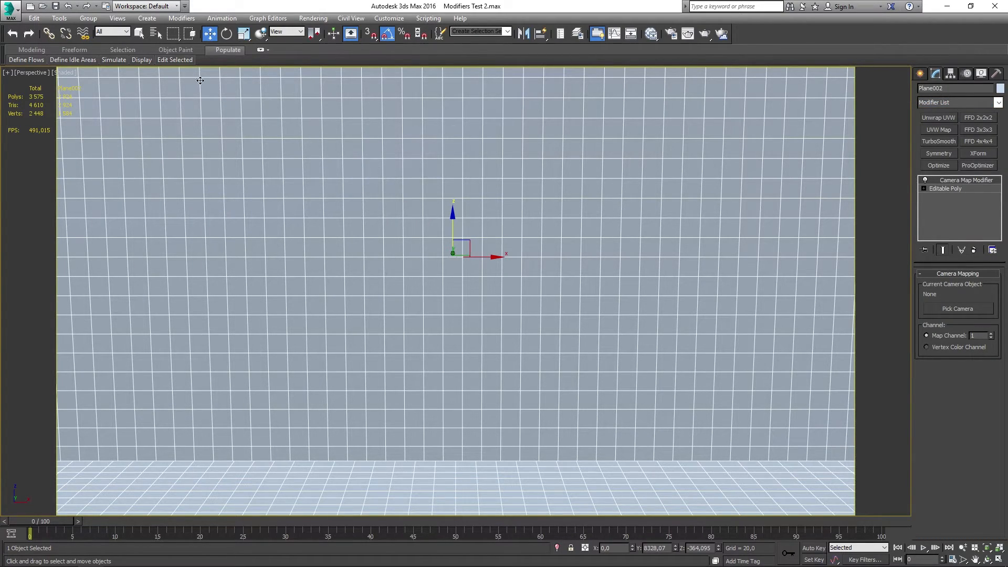
{"action": "left_click", "coordinate": [147, 18]}
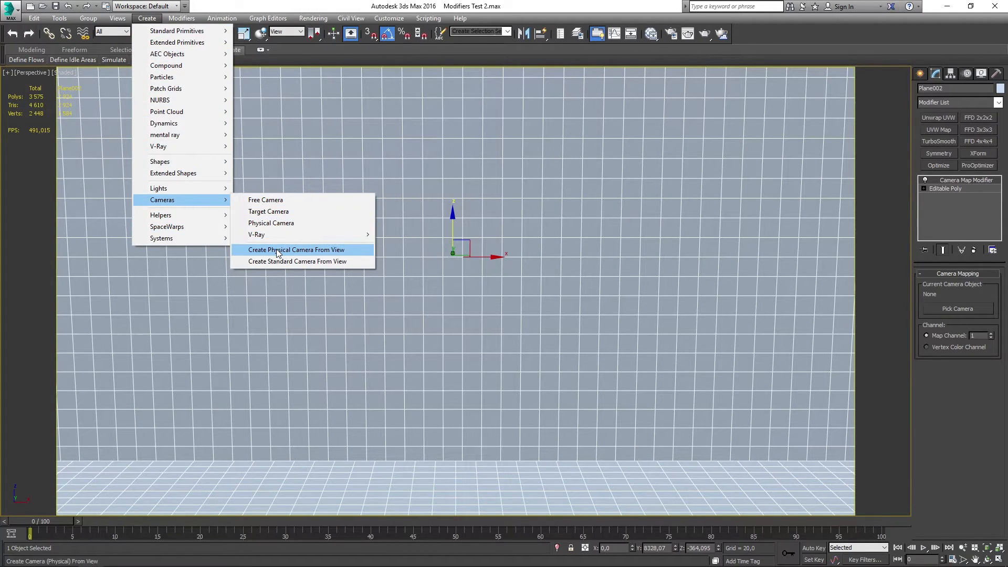
Create physical camera PhysCamera001 from the current perspective view.
{"action": "left_click", "coordinate": [296, 249]}
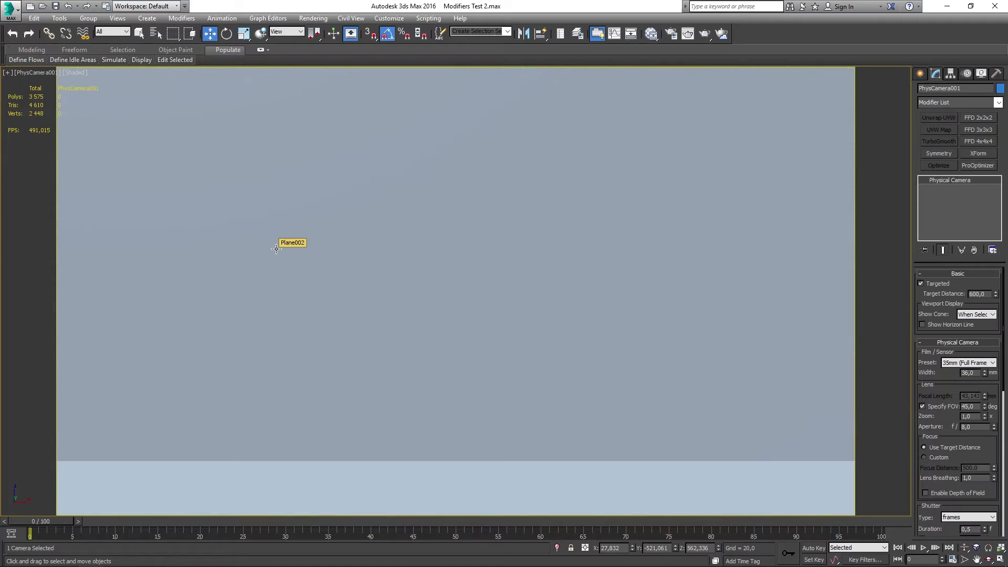
{"action": "mouse_move", "coordinate": [782, 417]}
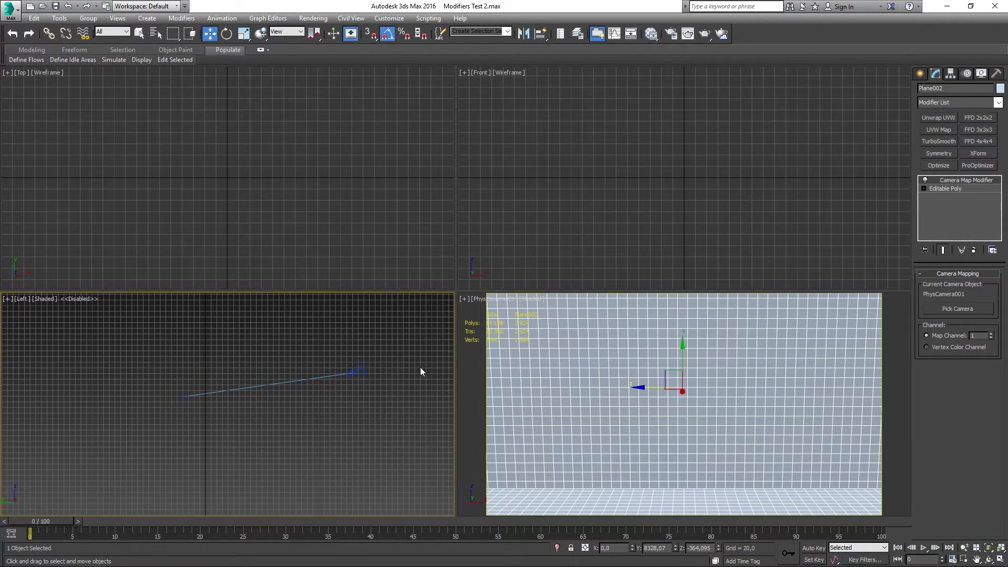
{"action": "mouse_move", "coordinate": [927, 304]}
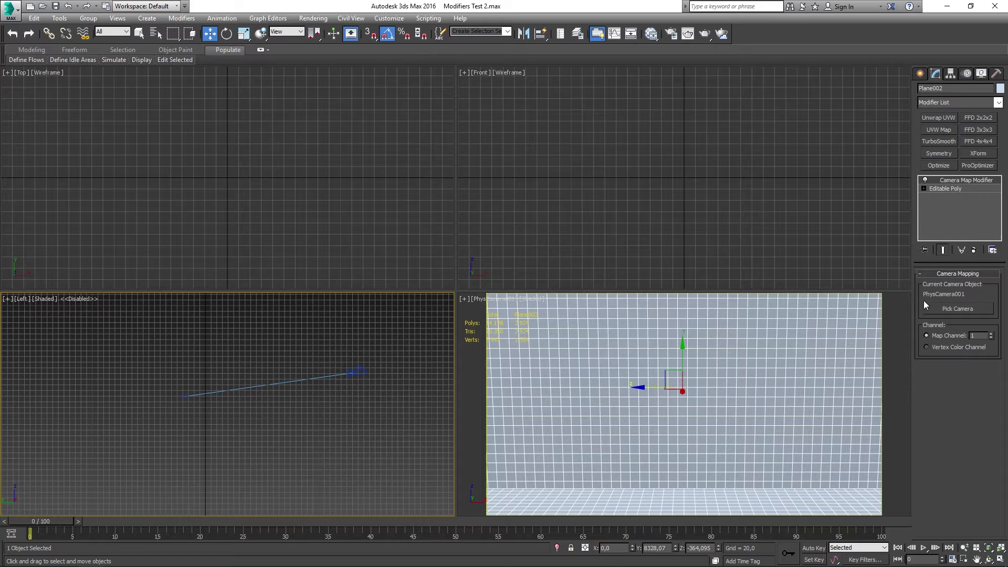
{"action": "mouse_move", "coordinate": [868, 418]}
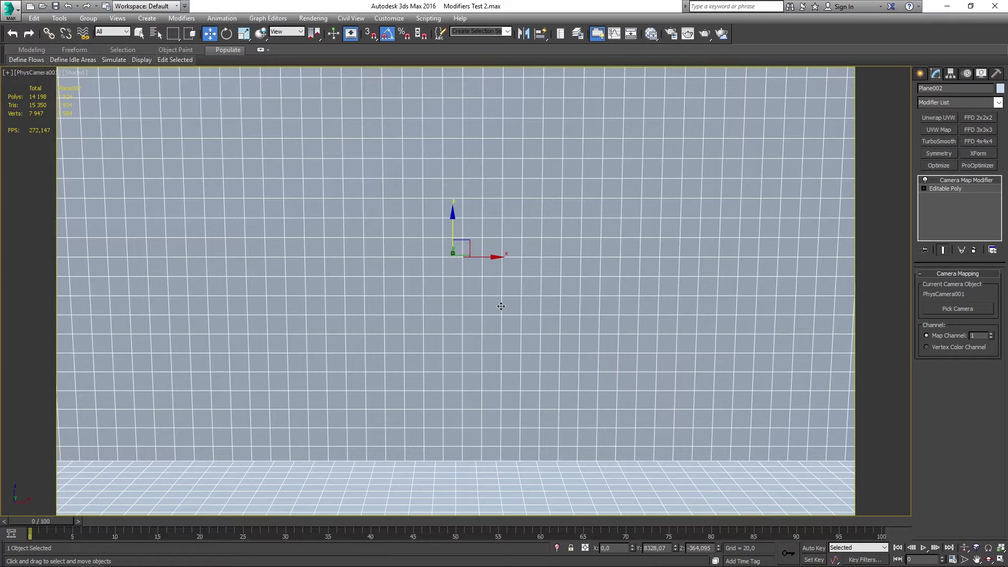
{"action": "mouse_move", "coordinate": [515, 201]}
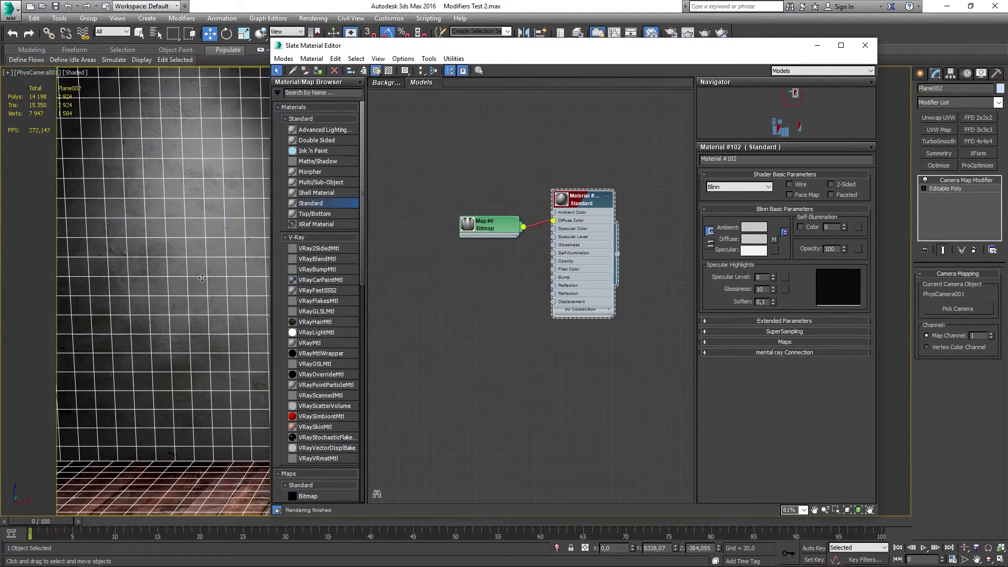
Assign the room-photo material to the wall and floor planes and hide edged faces.
{"action": "left_click", "coordinate": [866, 45]}
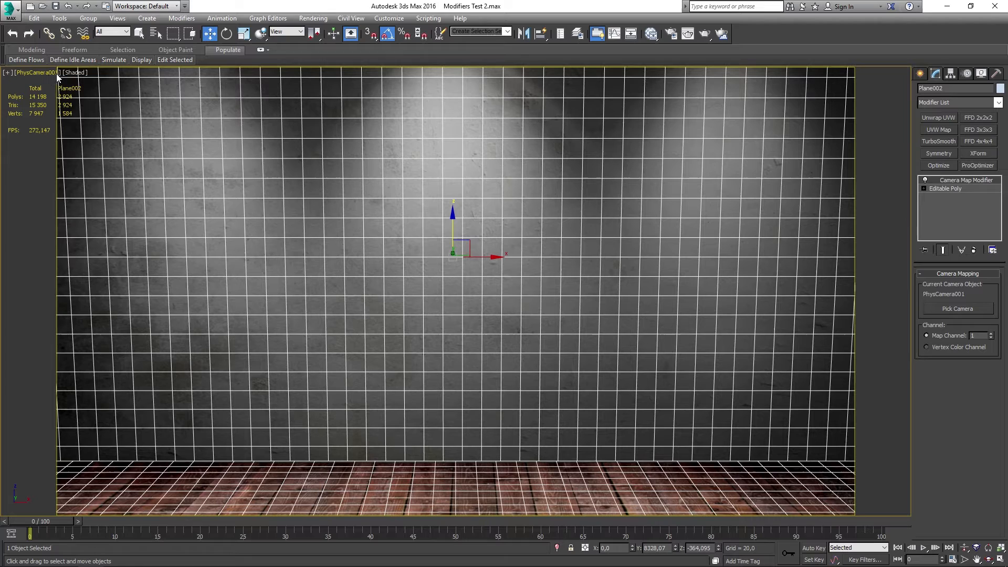
{"action": "left_click", "coordinate": [72, 72]}
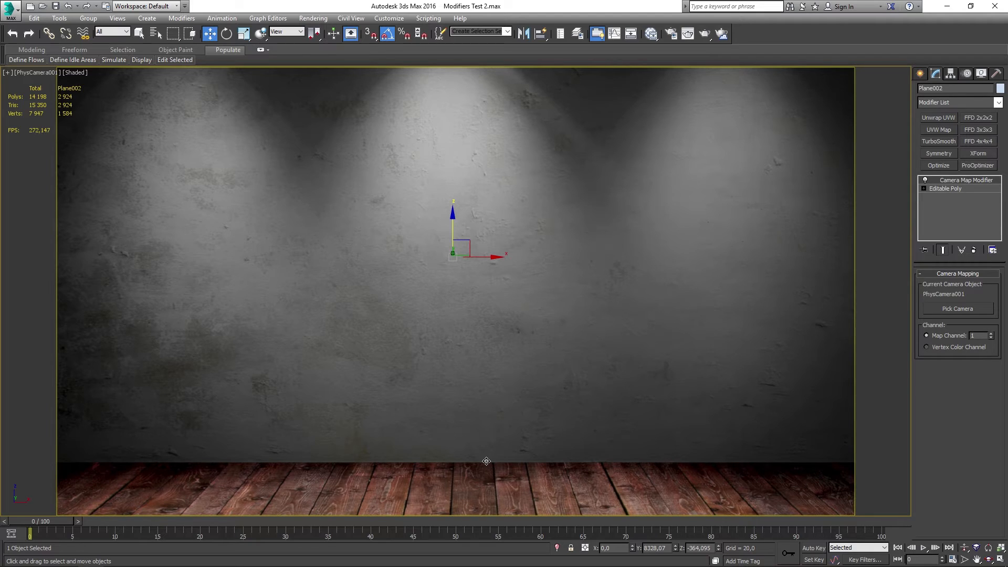
{"action": "mouse_move", "coordinate": [622, 248]}
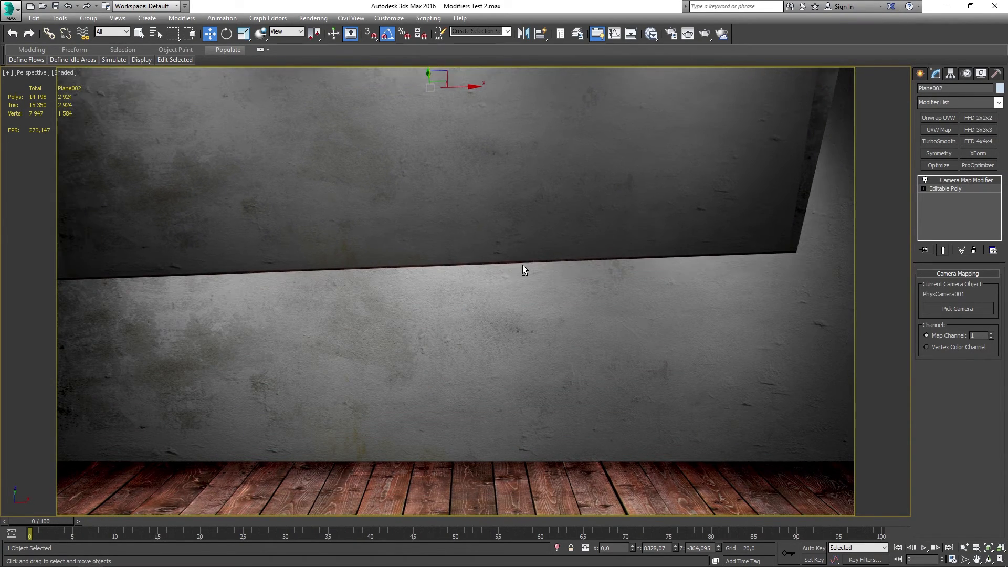
Orbit and pan around the photo-projected wall and floor planes, then launch a production render.
{"action": "left_click_drag", "start_coordinate": [524, 270], "coordinate": [542, 248]}
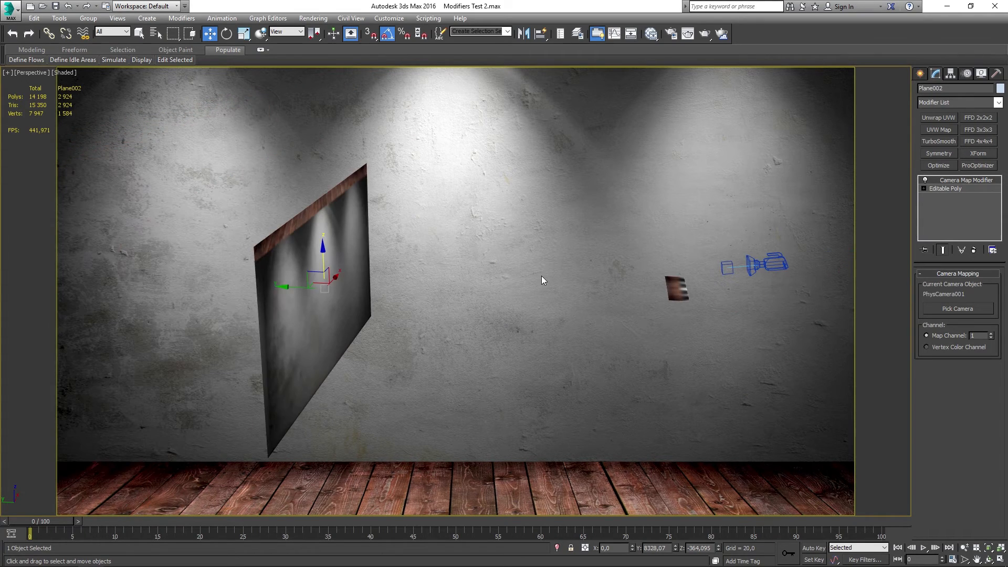
{"action": "mouse_move", "coordinate": [572, 295]}
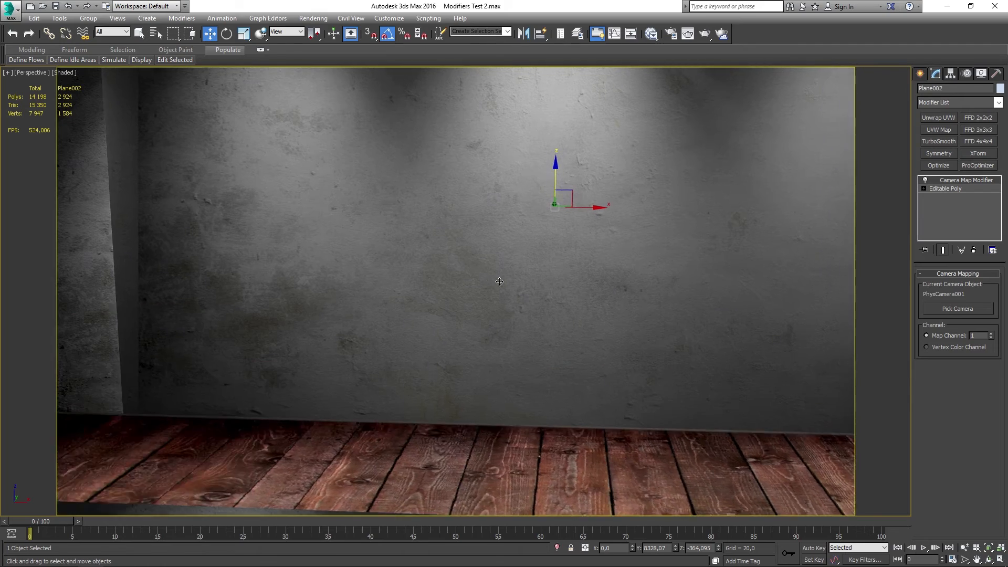
{"action": "left_click_drag", "start_coordinate": [500, 281], "coordinate": [487, 281]}
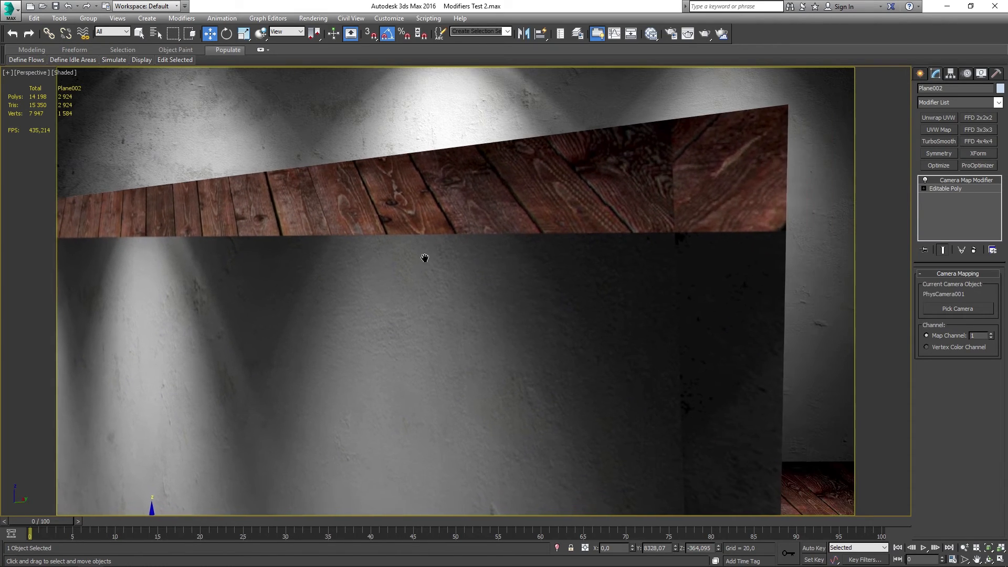
{"action": "left_click_drag", "start_coordinate": [425, 257], "coordinate": [326, 300]}
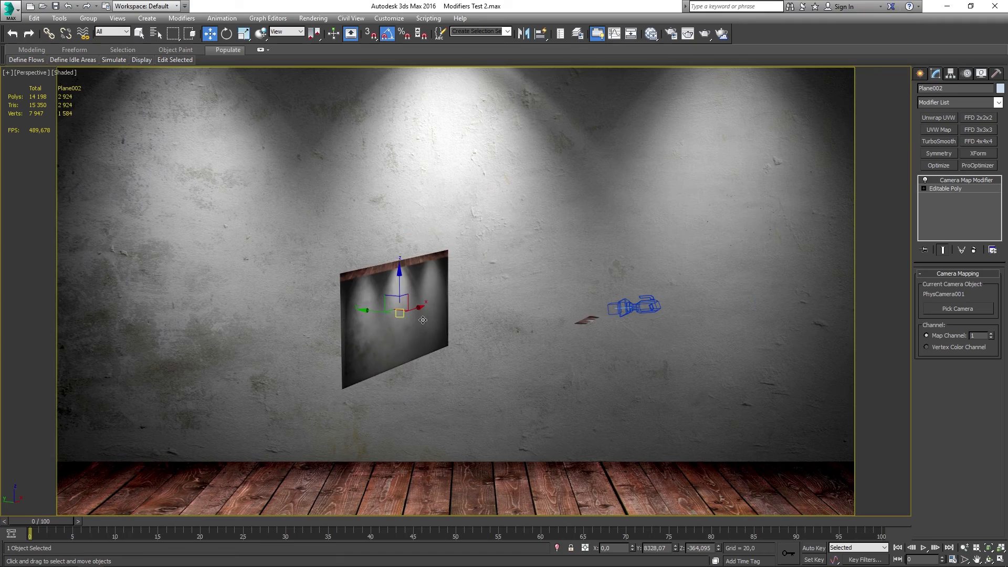
{"action": "left_click", "coordinate": [720, 33]}
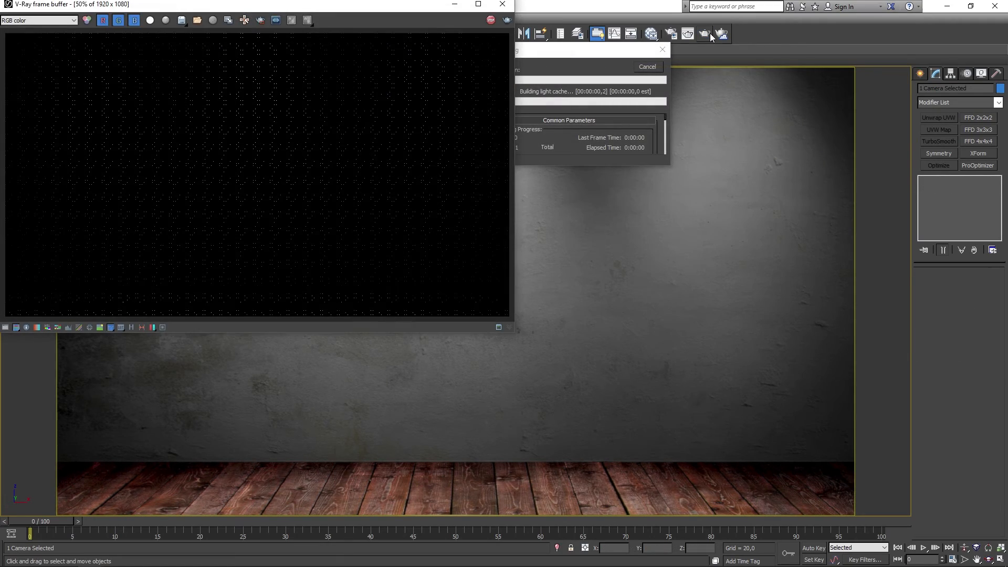